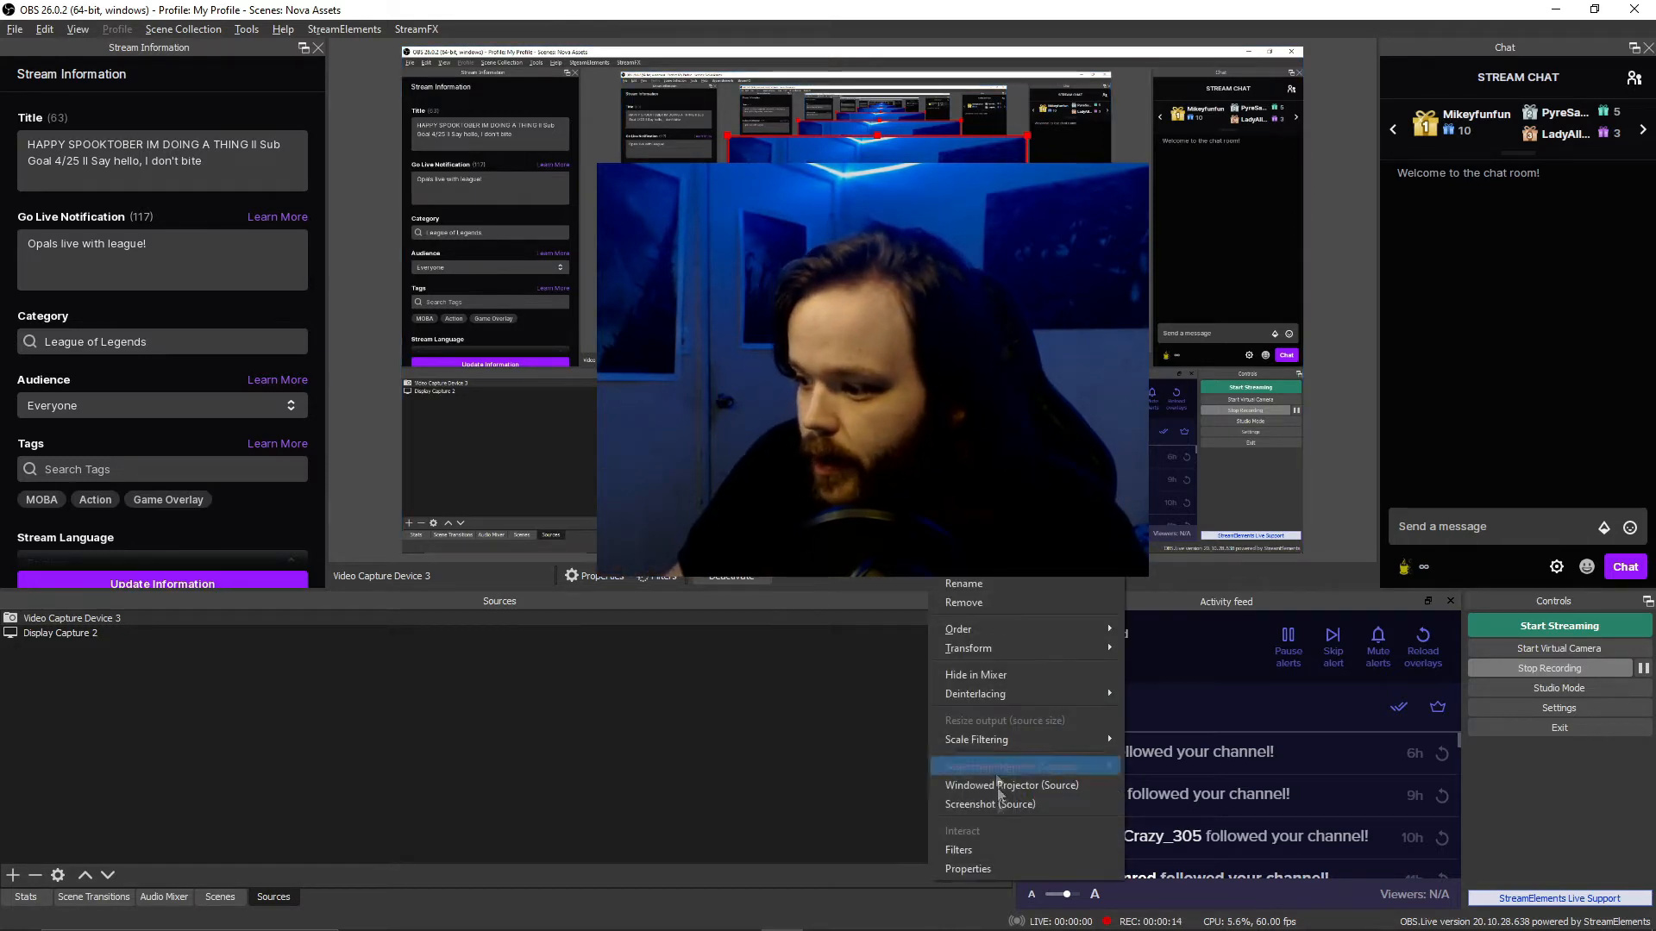
- Add an Apply LUT effect filter to Video Capture Device 3 and browse for a LUT file
click(958, 848)
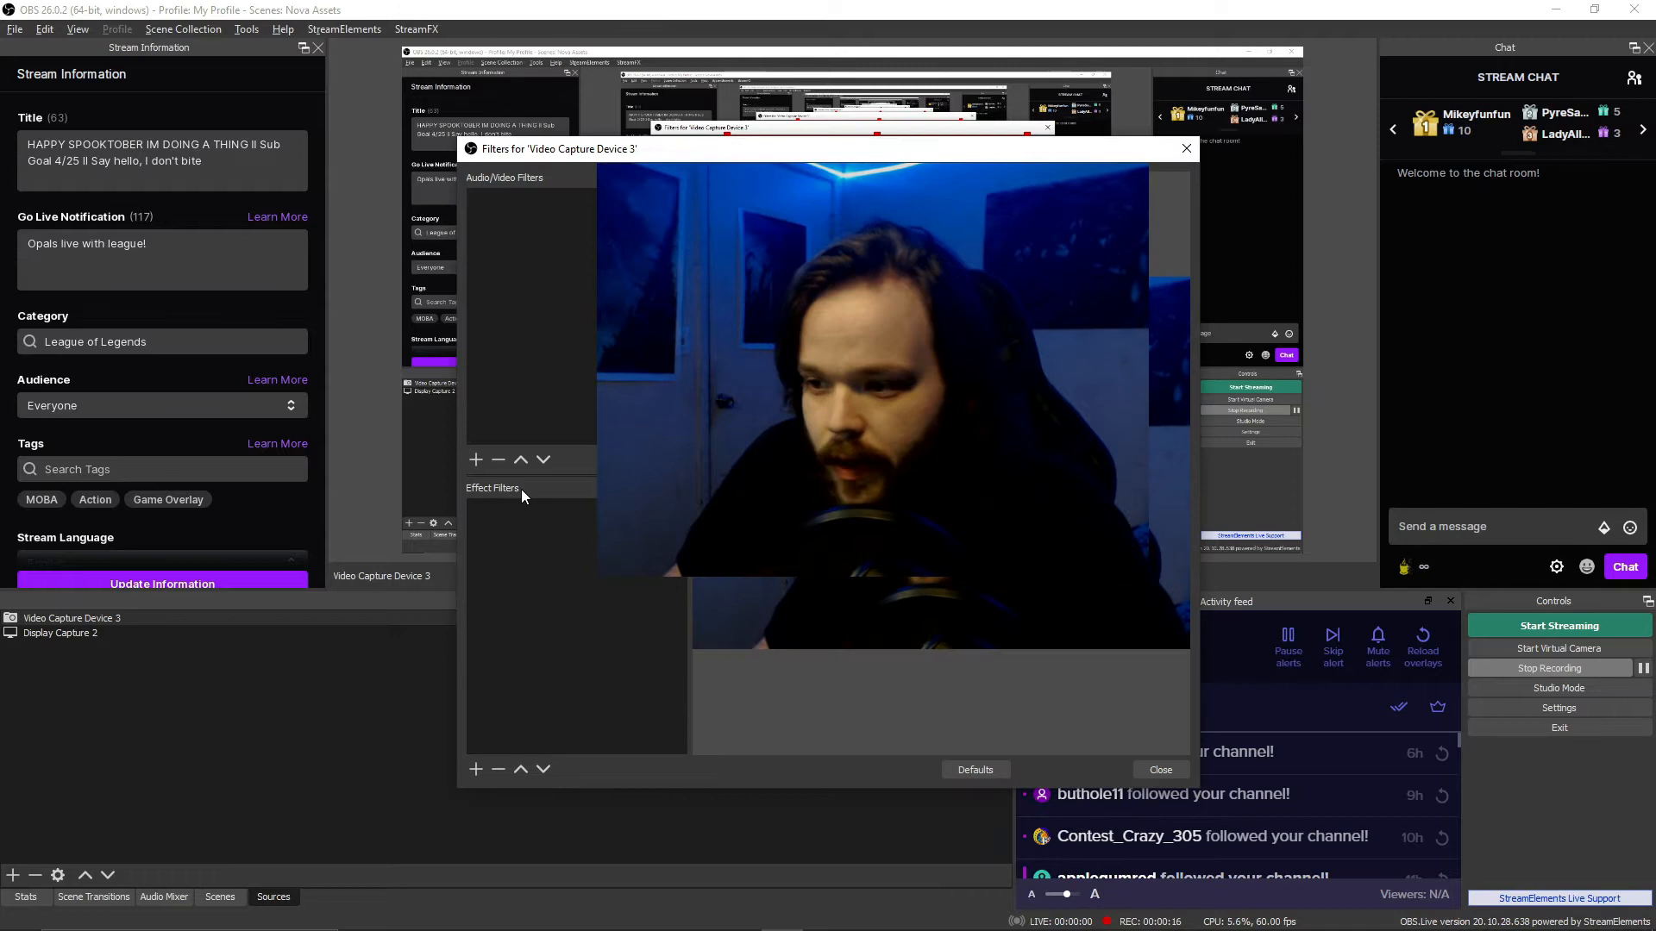
click(475, 768)
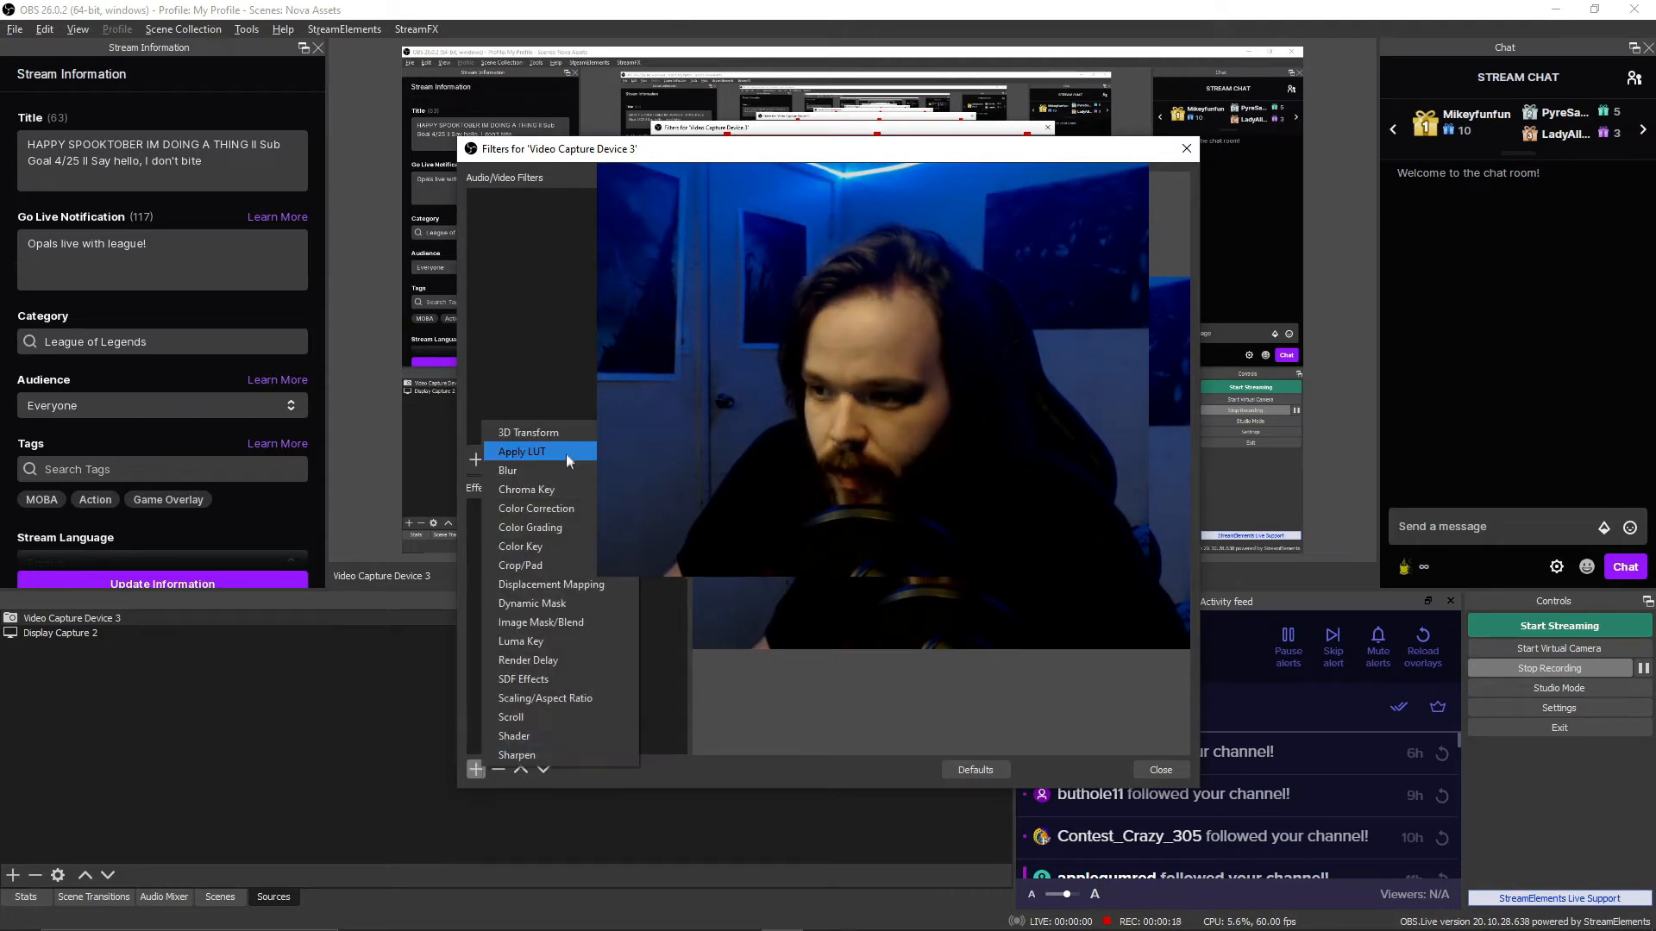
click(522, 451)
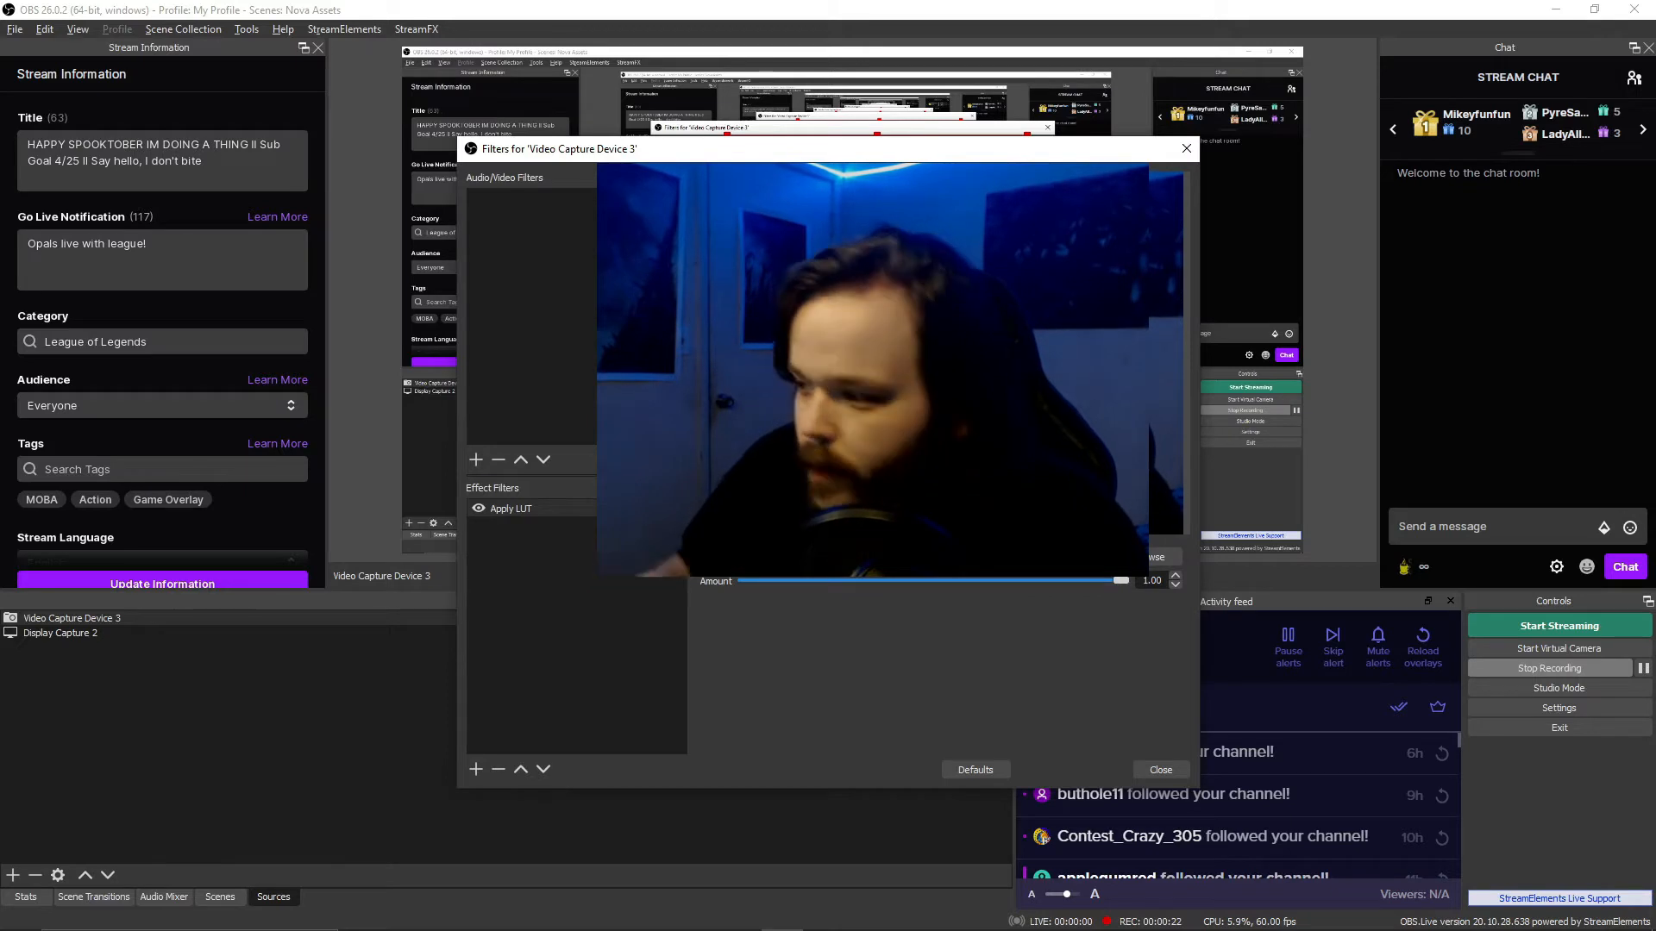
click(1158, 556)
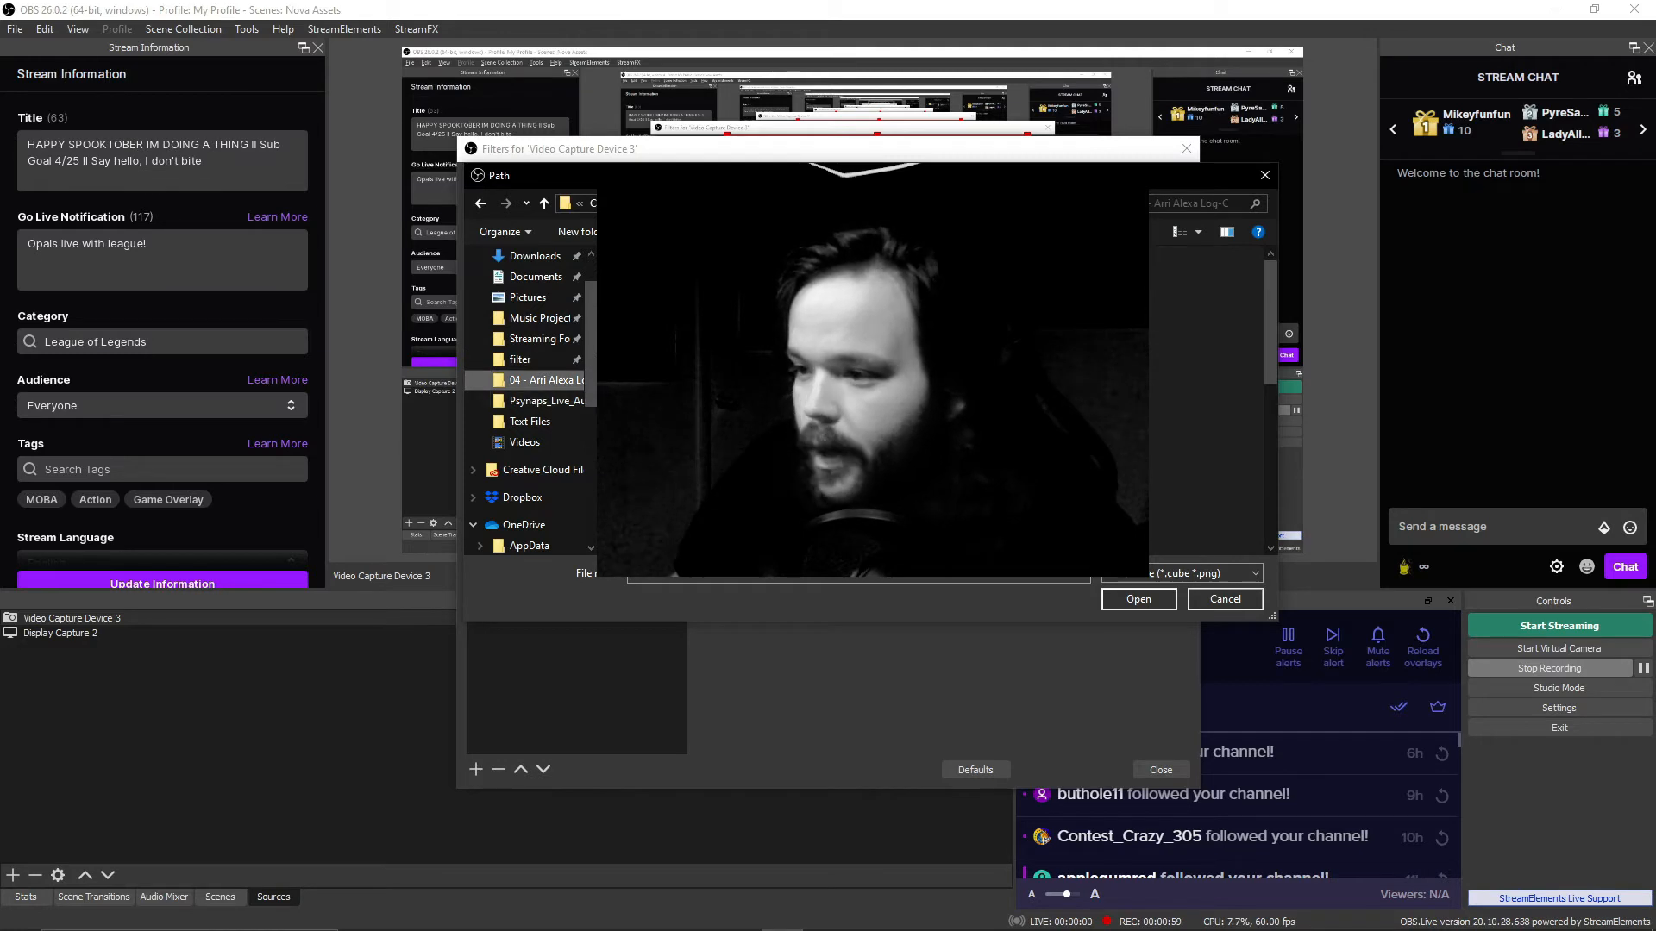
- Load the chosen .cube LUT file from the Arri Alexa Log-C folder
click(1138, 598)
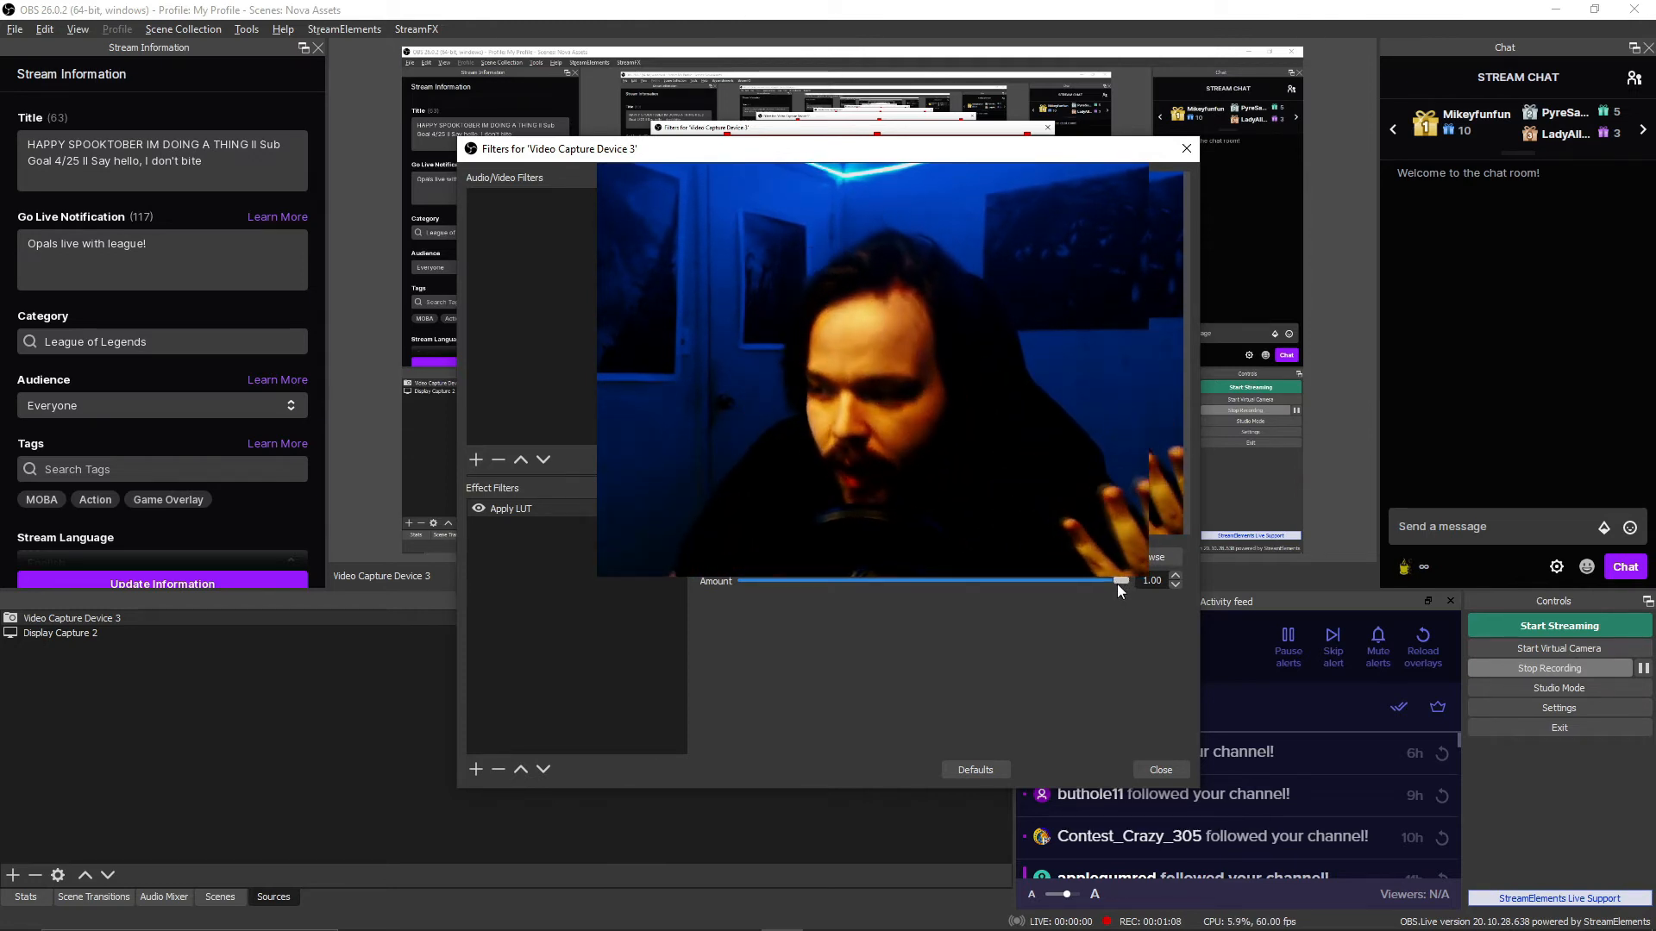
- Lower the Apply LUT amount from 1.00 to 0.46
drag(1121, 580, 1106, 580)
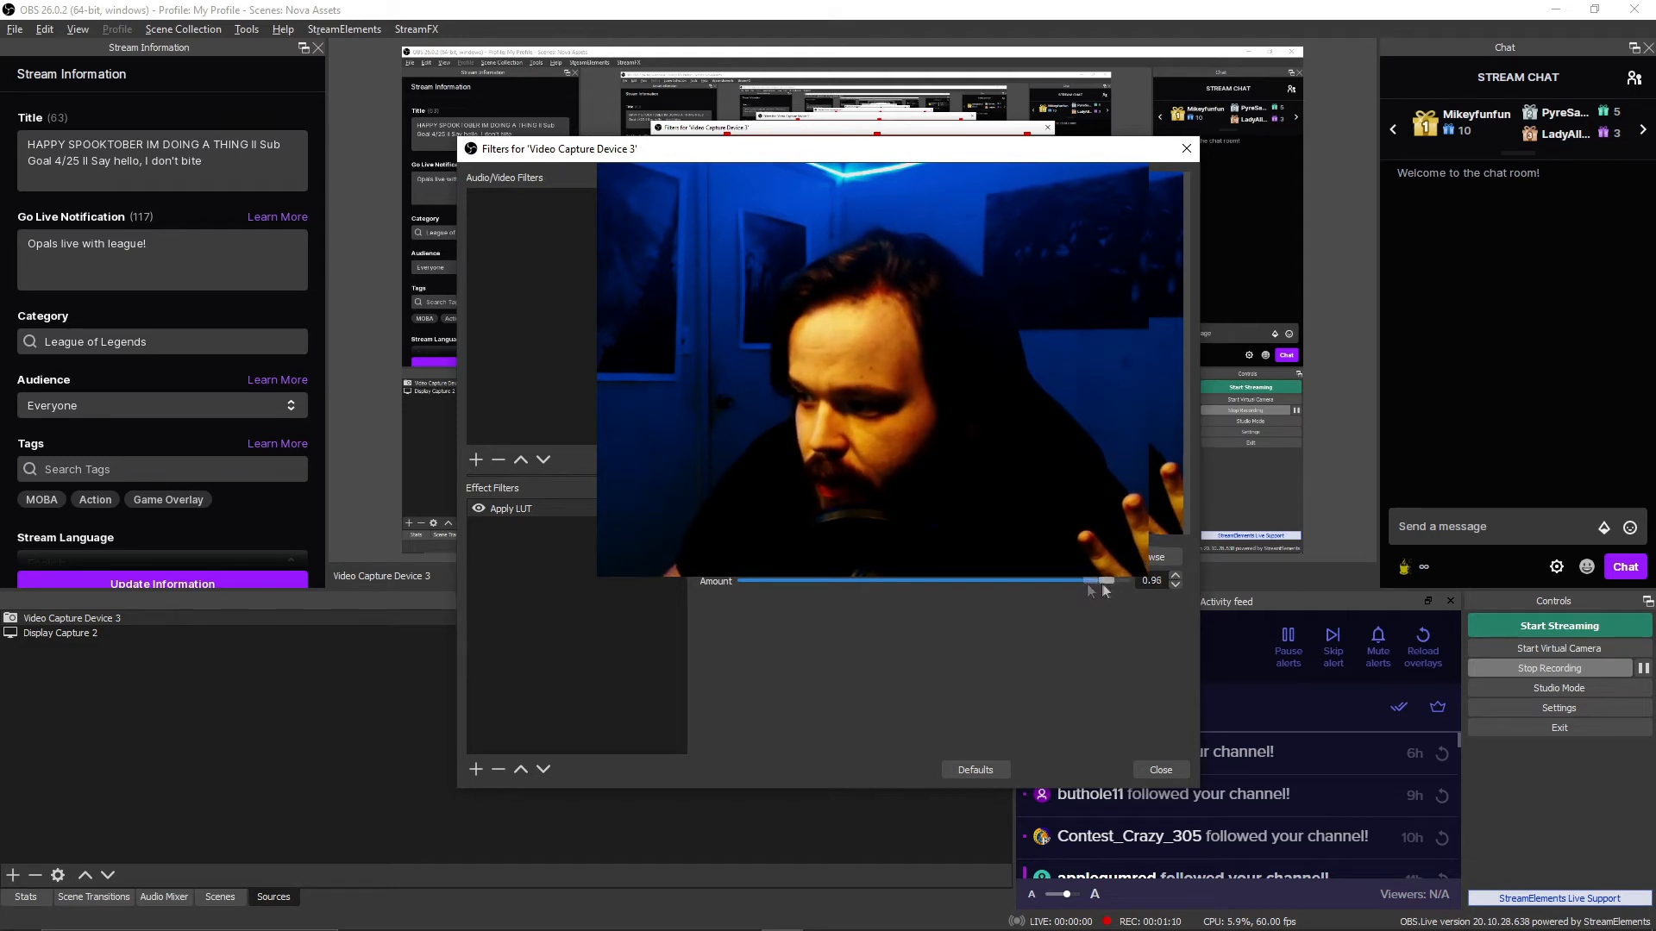
drag(1103, 580, 739, 580)
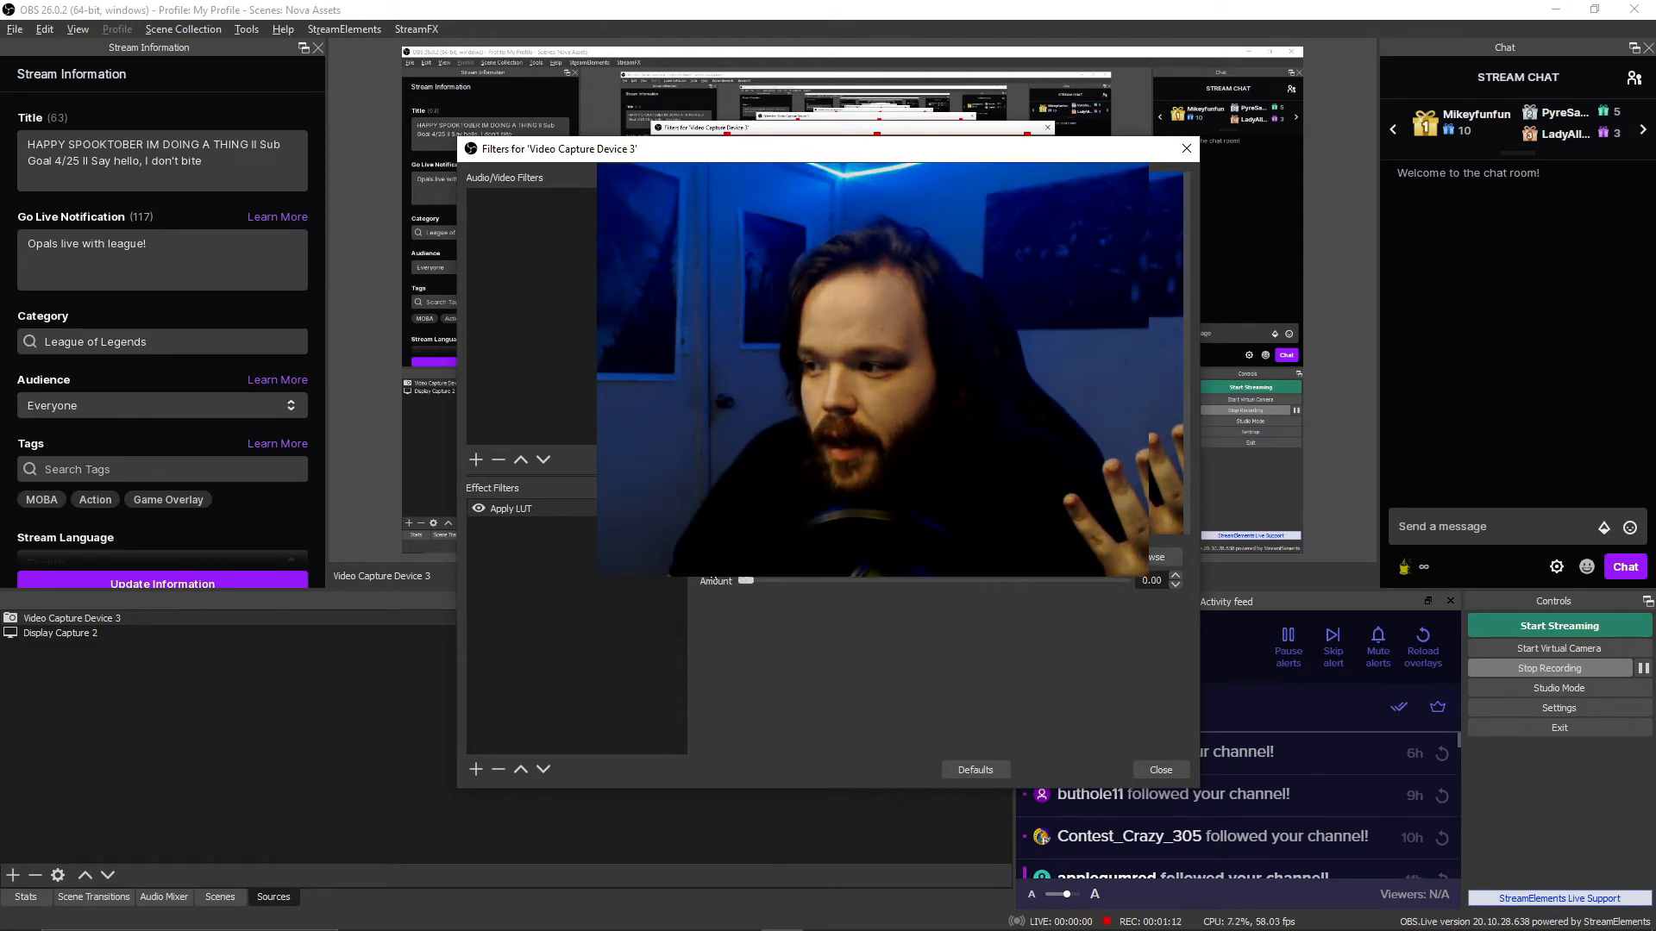
drag(744, 580, 918, 579)
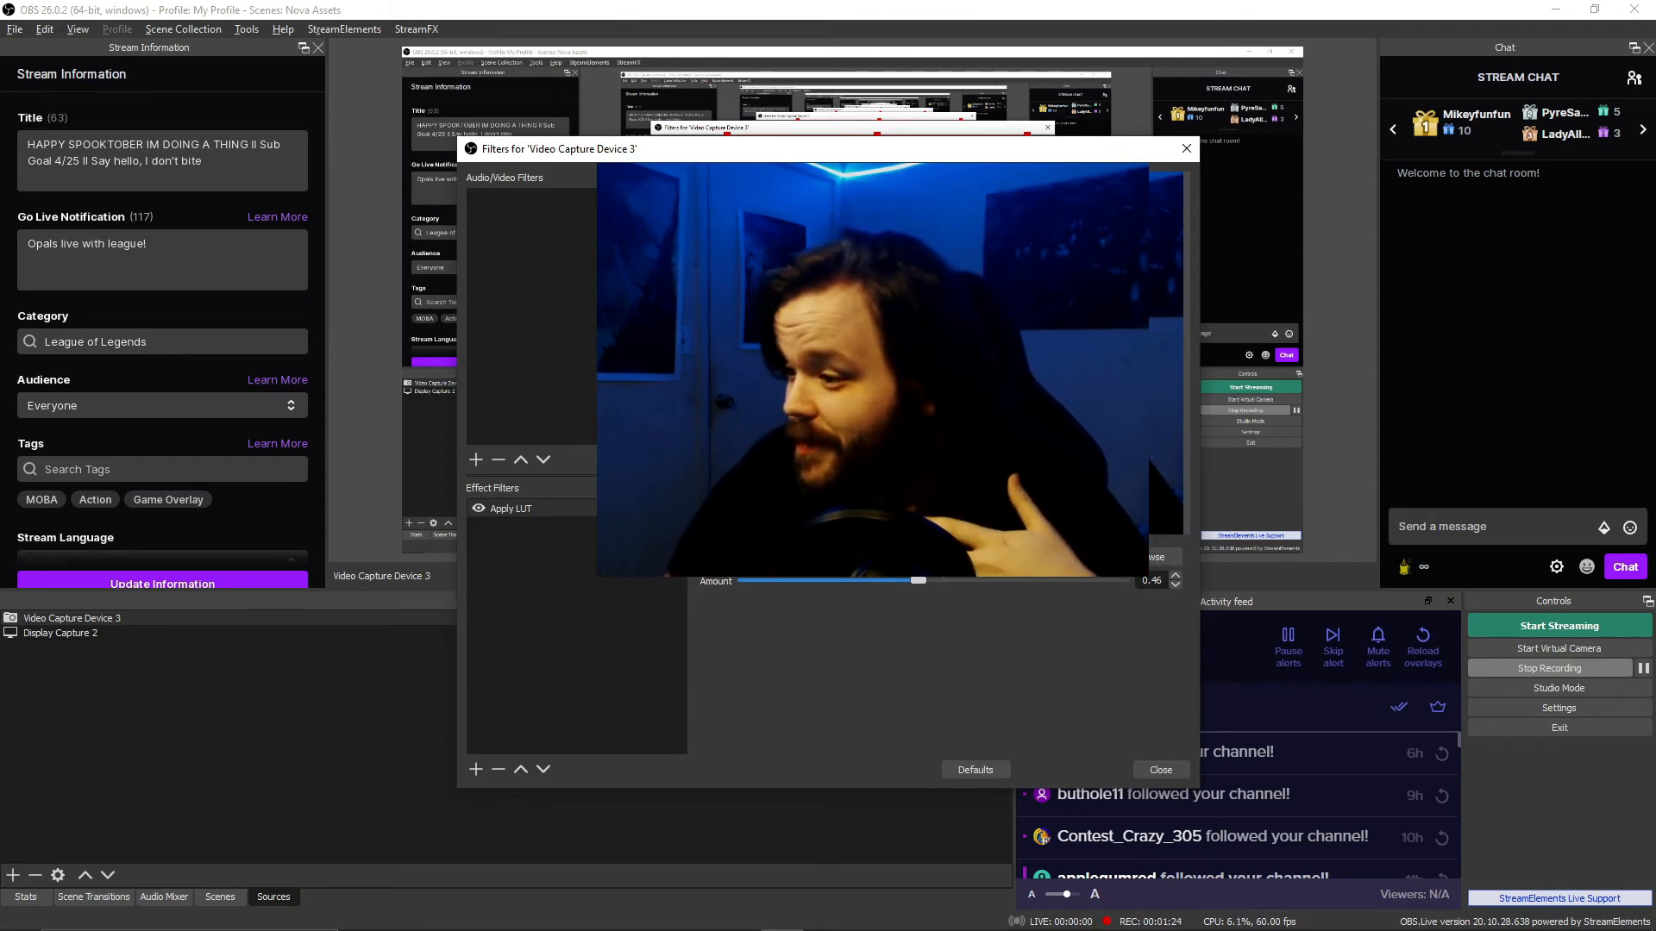
- Raise the Apply LUT amount back to 1.00 for a teal-green webcam grade
click(1158, 557)
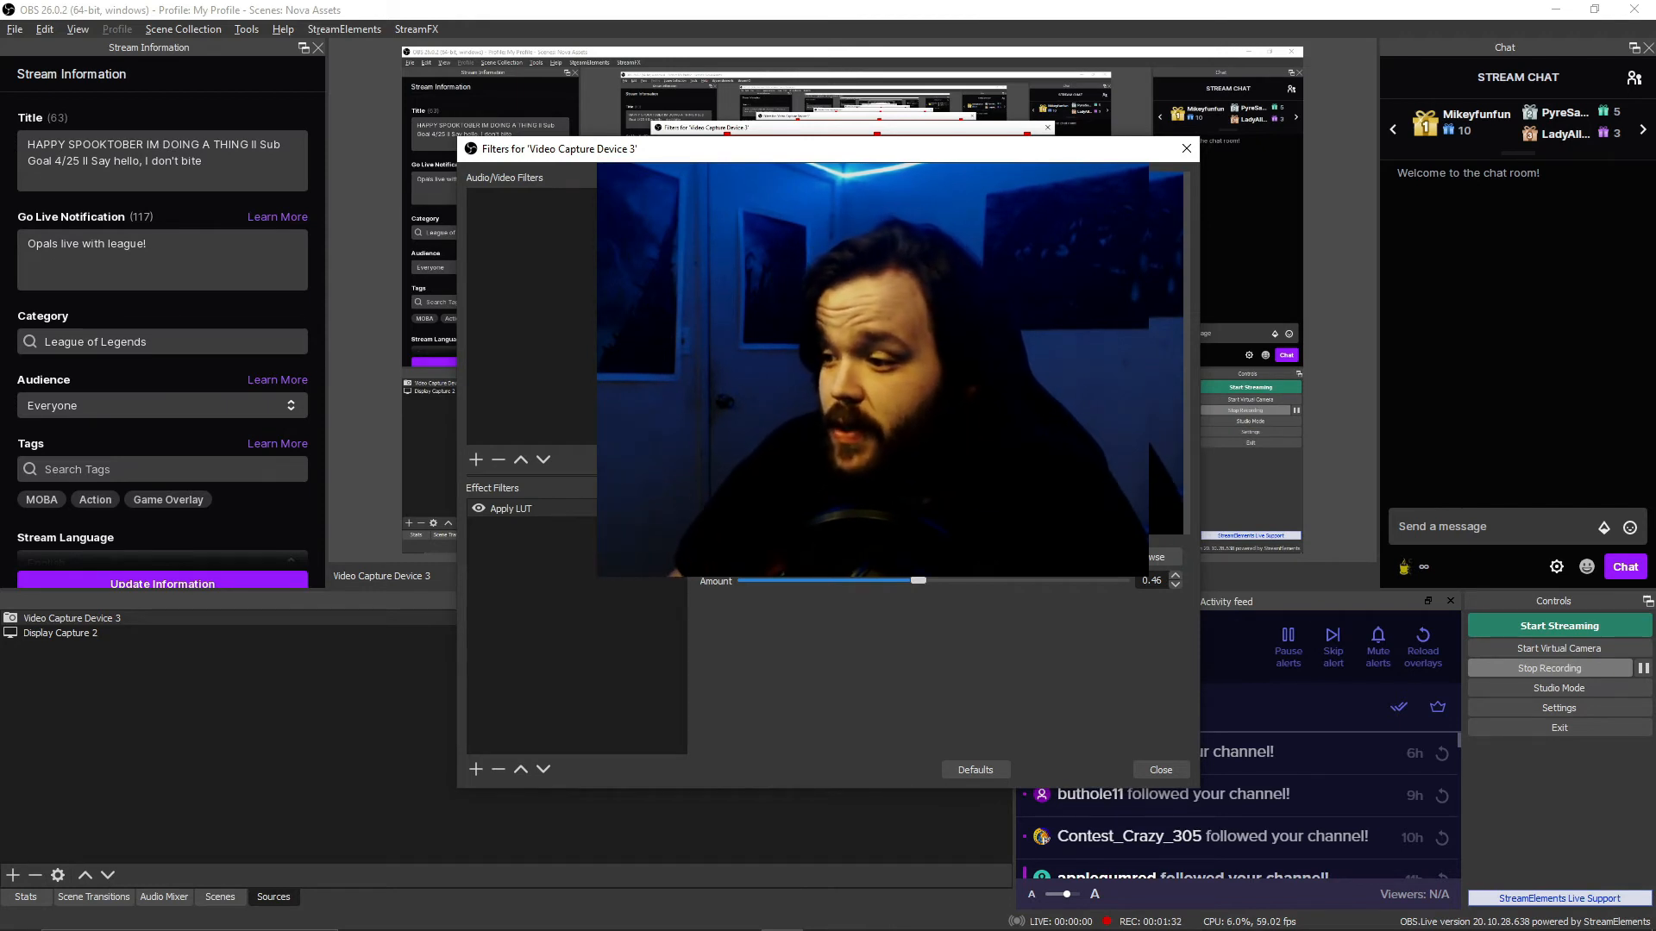
drag(917, 579, 1119, 579)
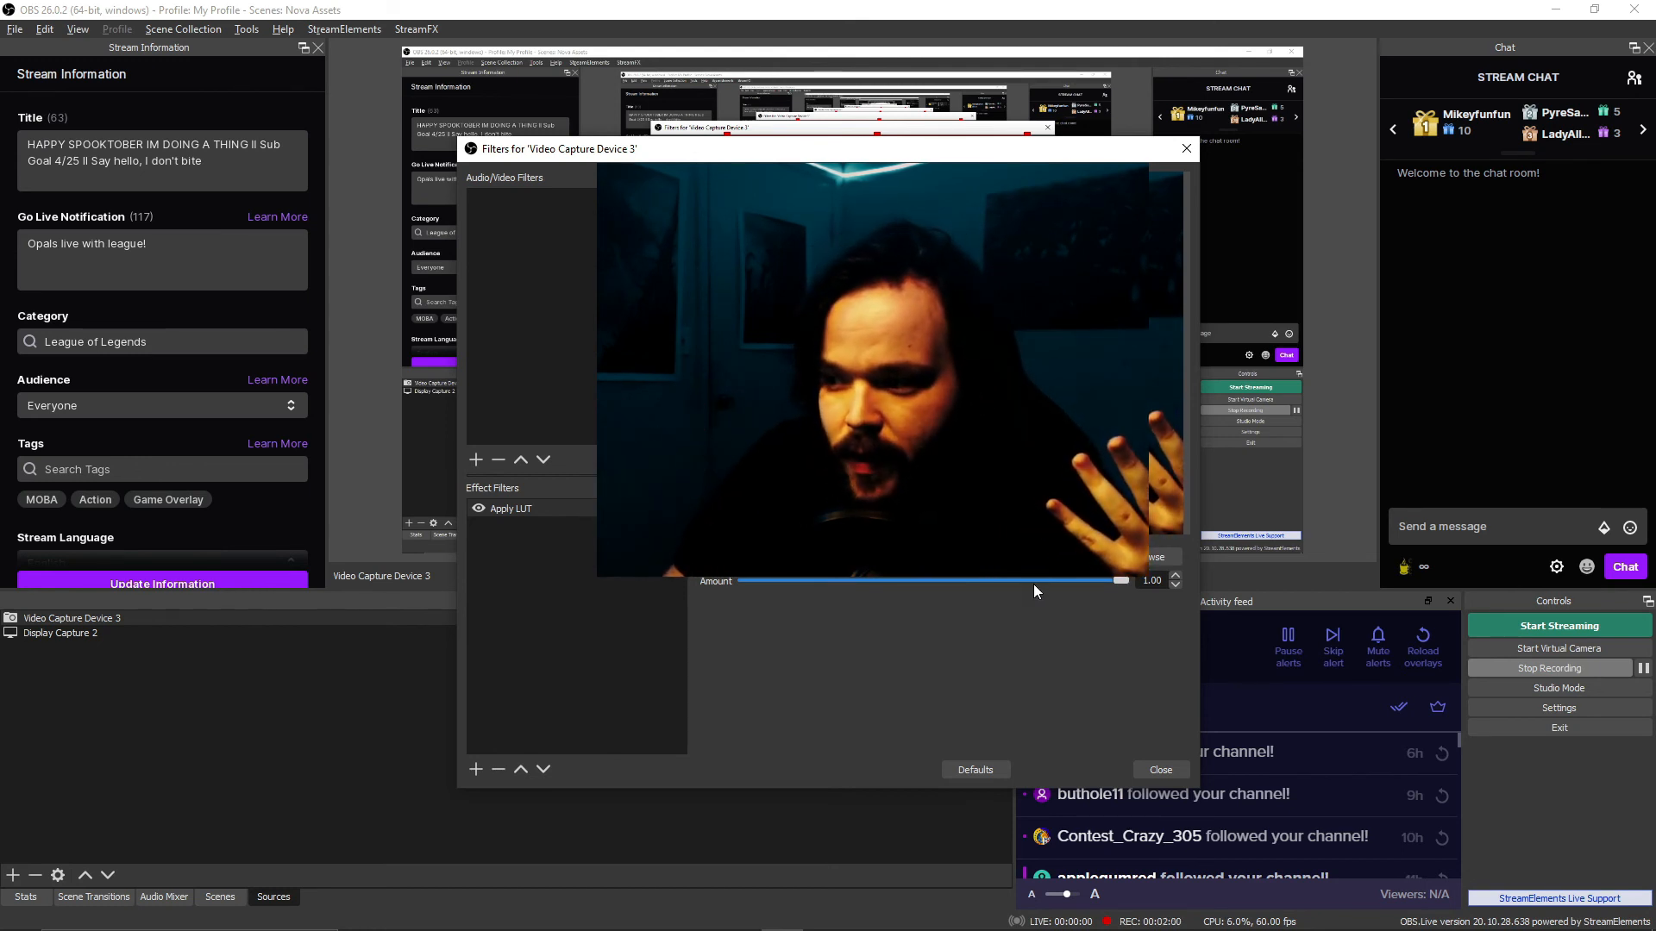
- Set the LUT amount to 0.57 and open the Arri Alexa Log-C folder for another LUT
drag(1119, 580, 955, 581)
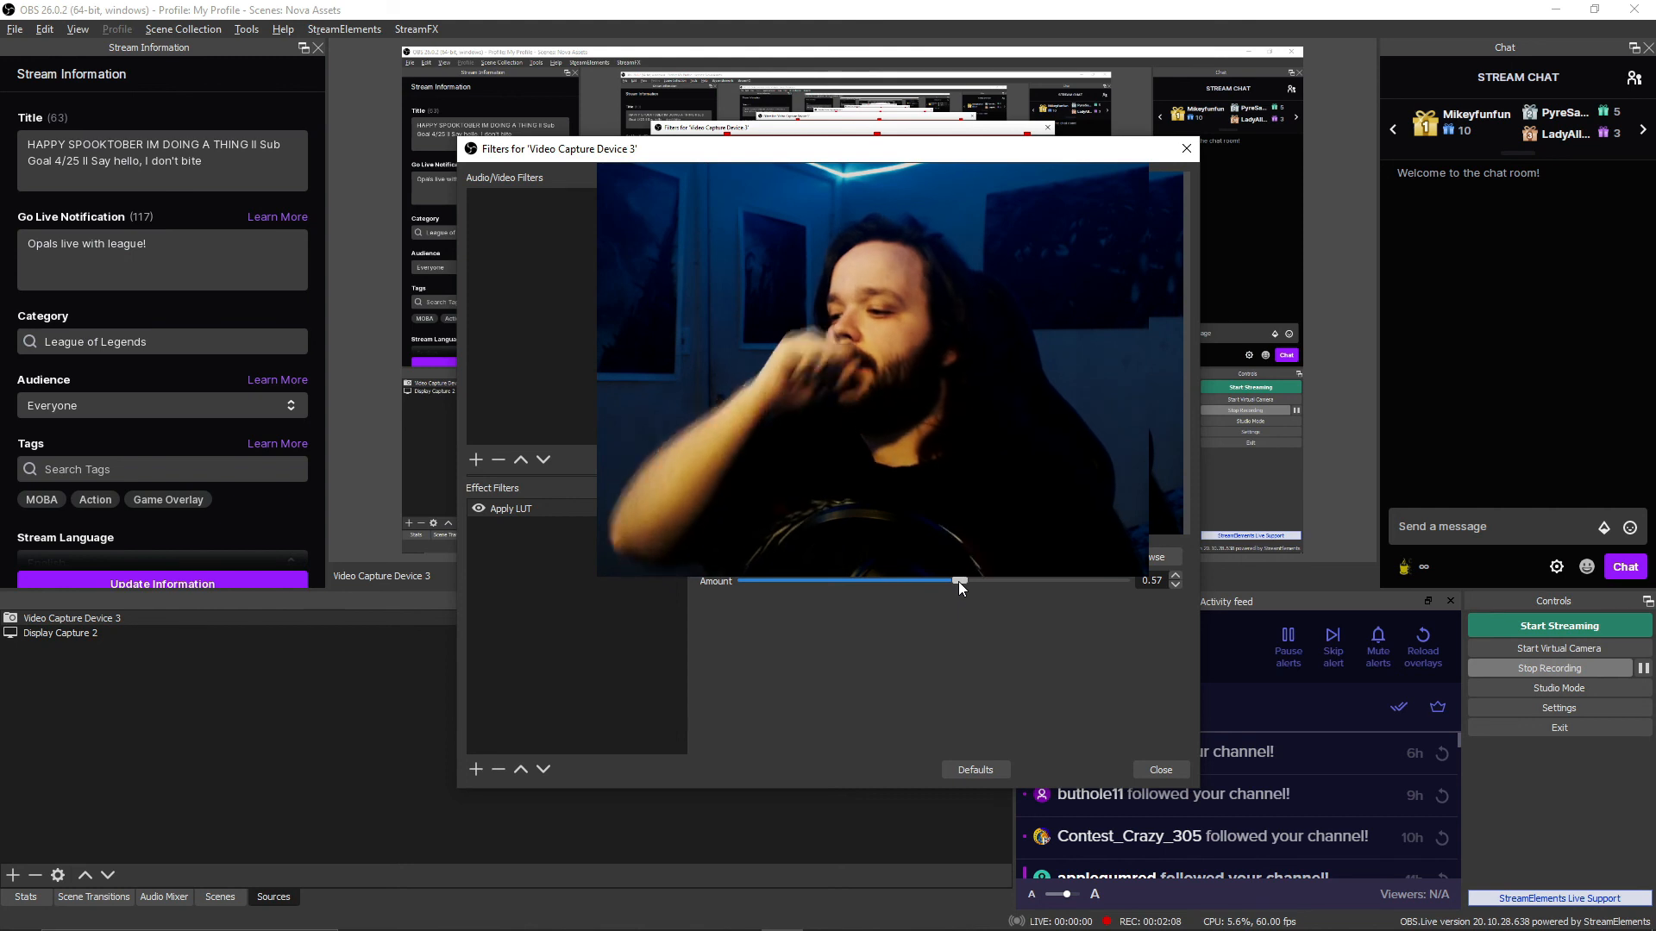
click(1151, 556)
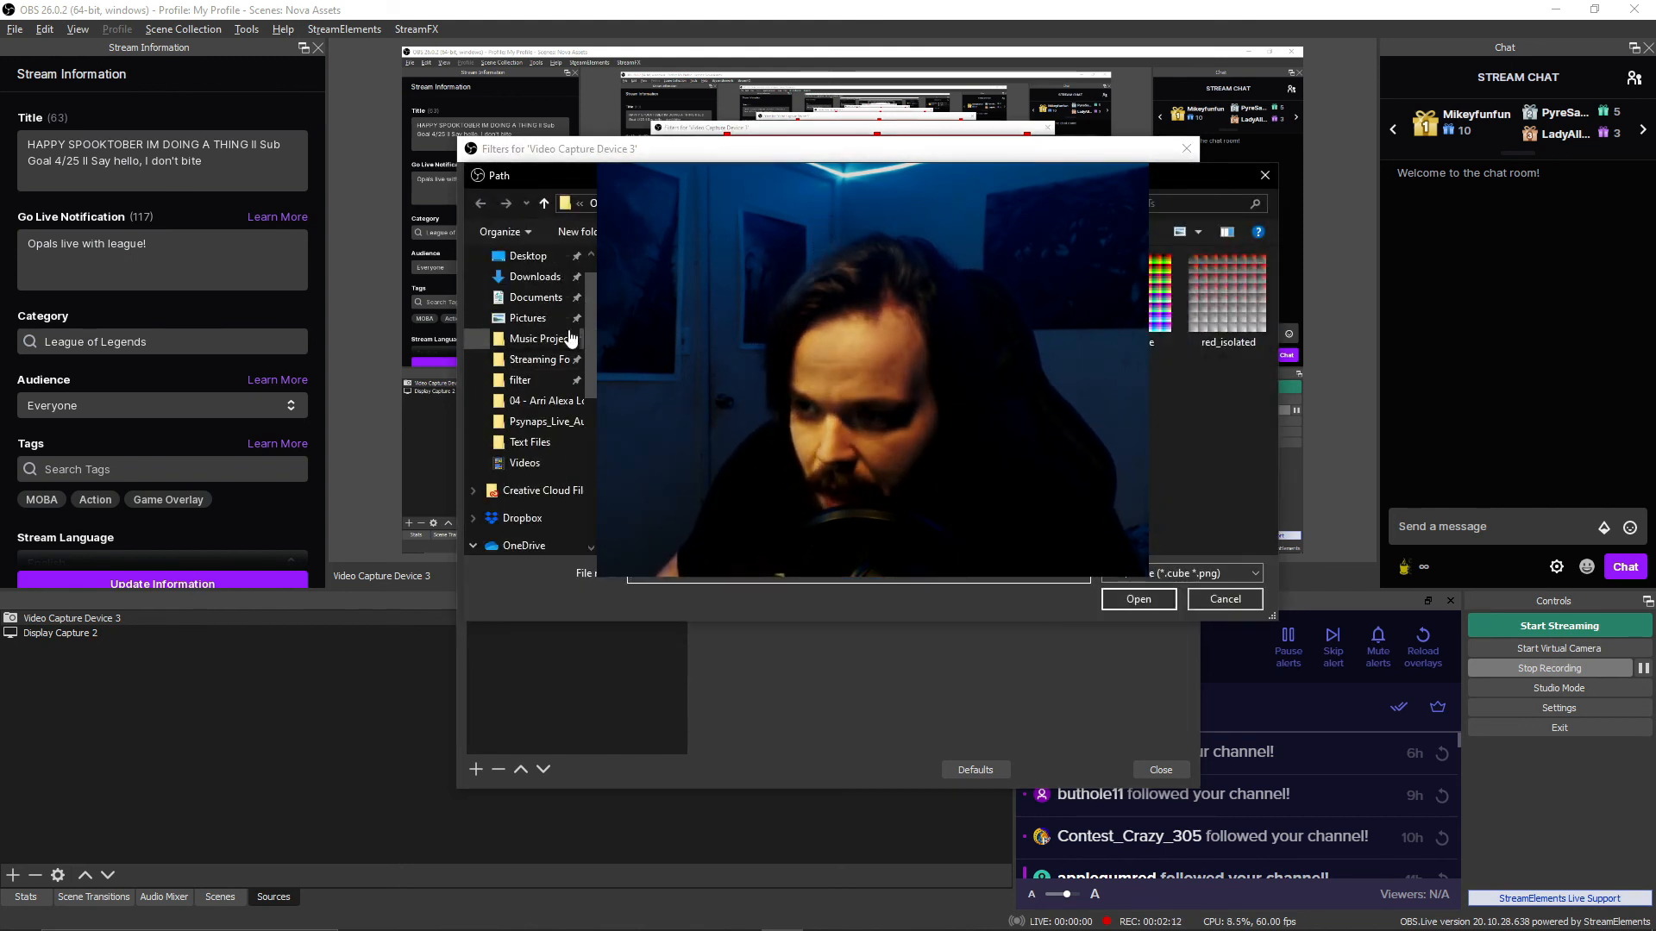
click(548, 401)
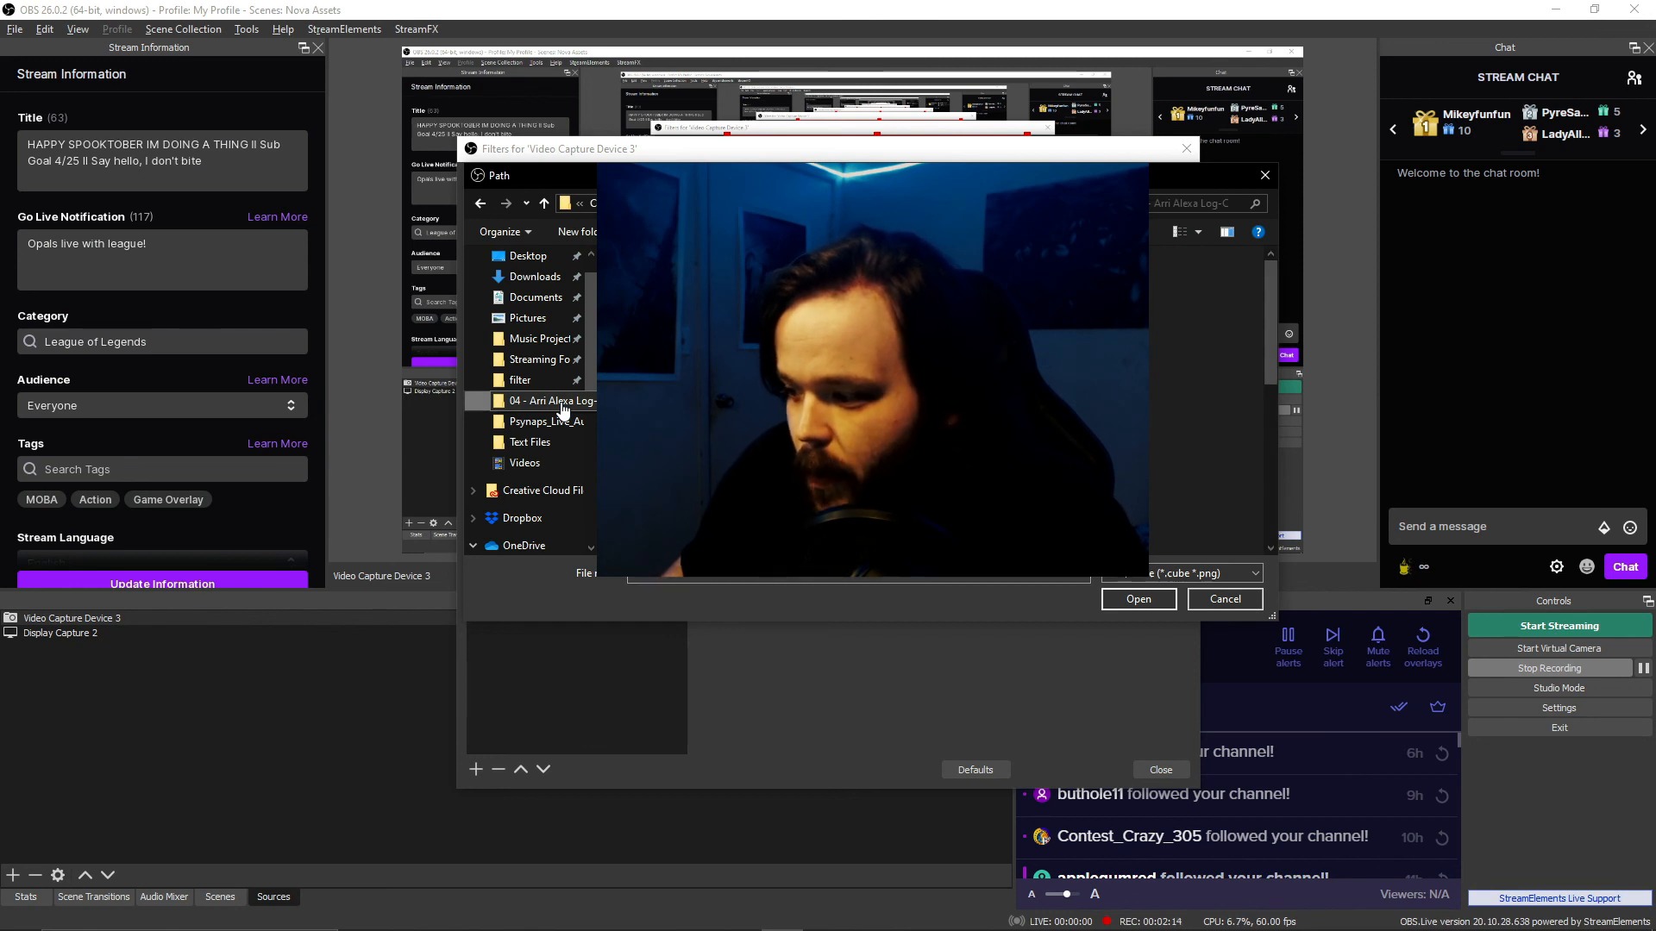